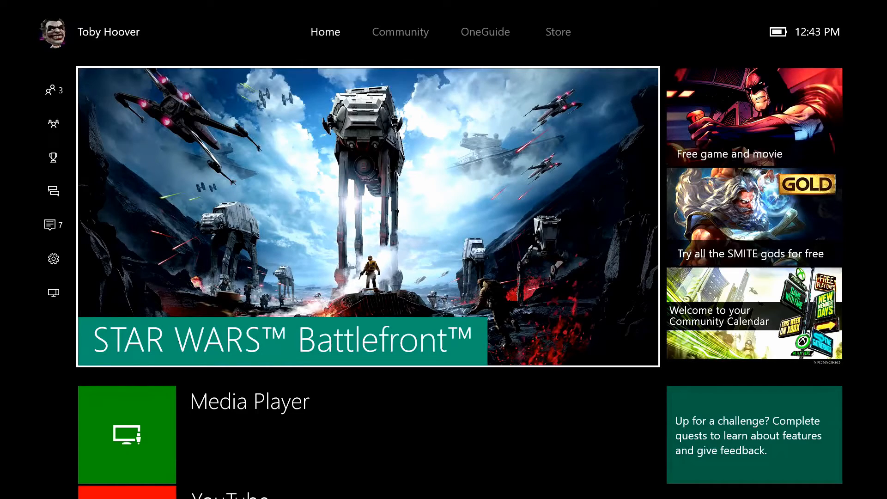
Step: Scroll through the Game DVR captures to reach the one to share
scroll("down", 3)
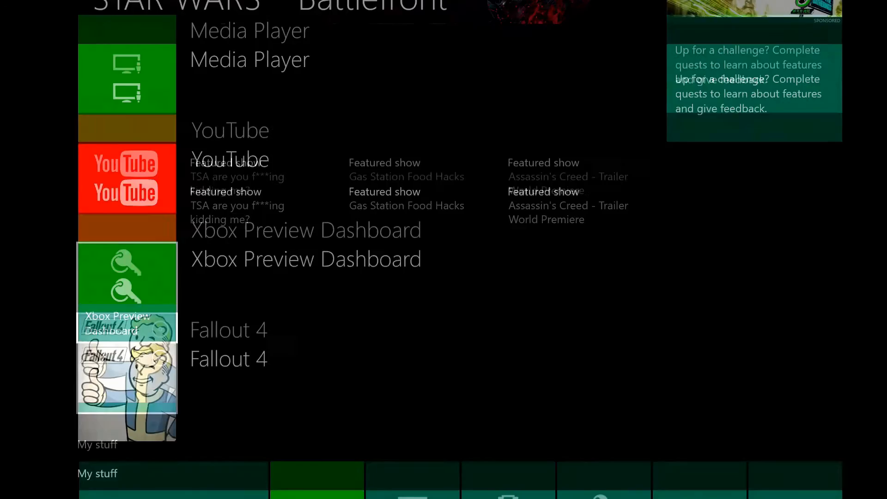
scroll("down", 3)
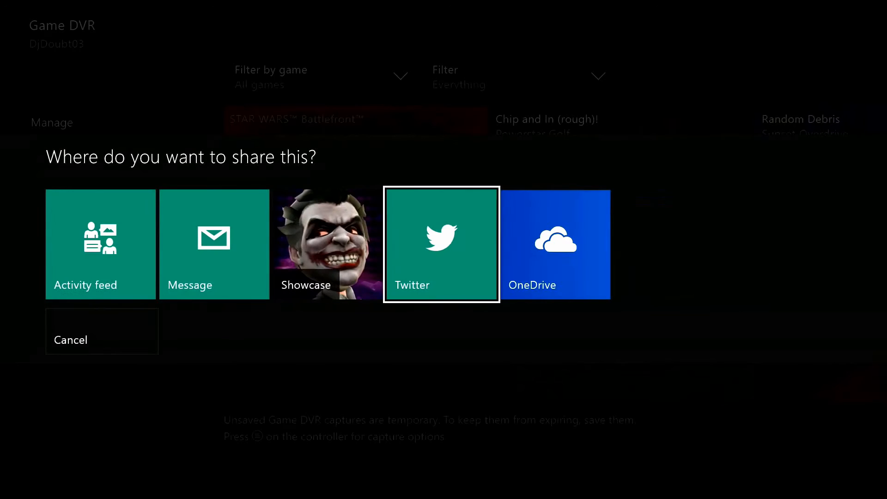
Step: Send the first capture to OneDrive, then send the golf clip to OneDrive the same way
left_click(555, 243)
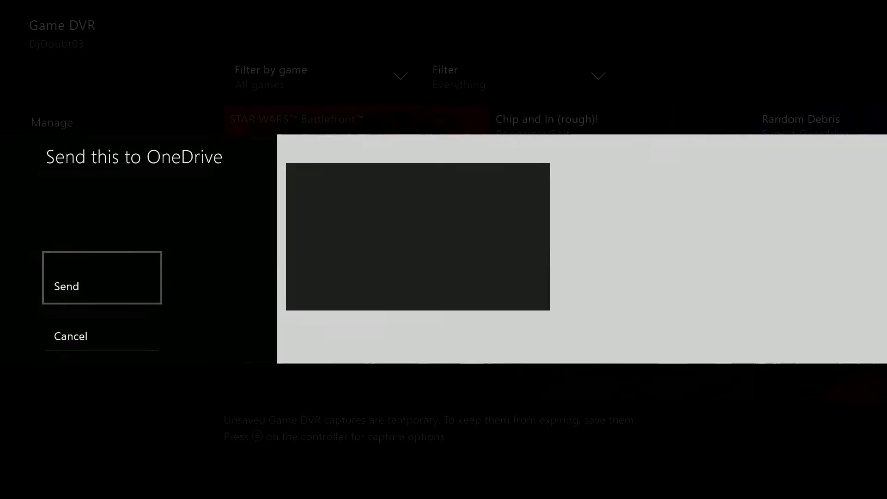
left_click(102, 286)
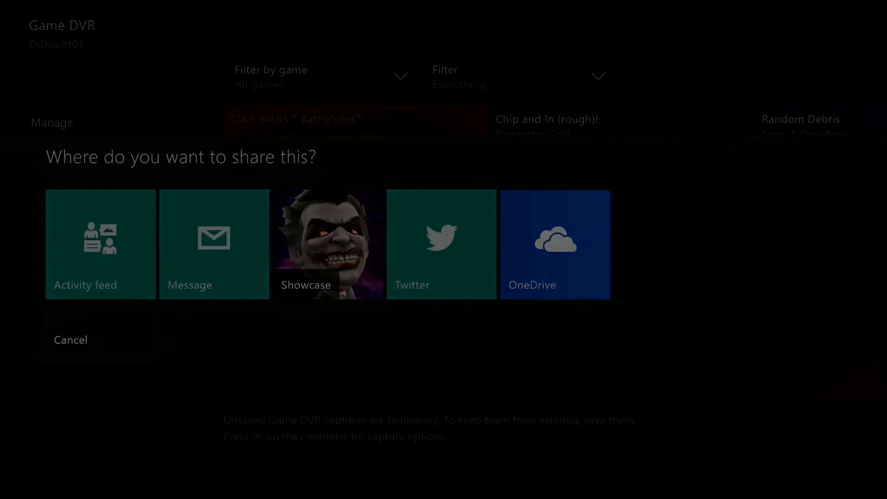
left_click(554, 244)
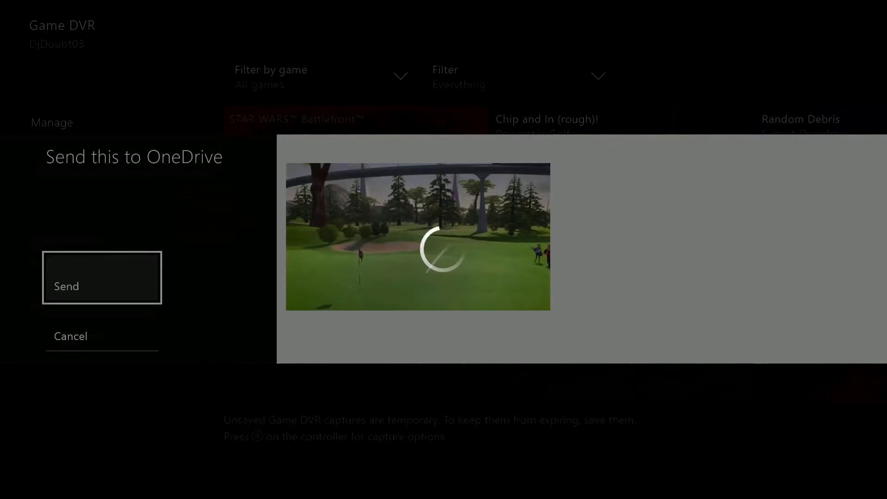
left_click(102, 286)
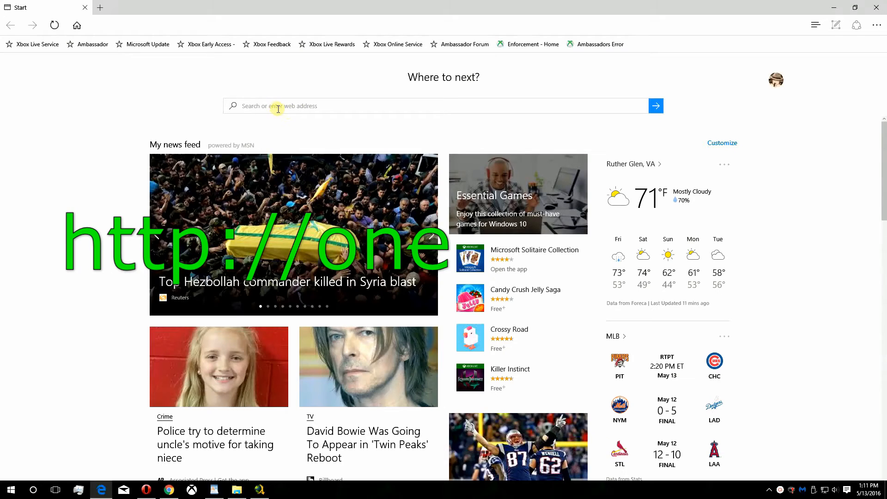
Step: Go to onedrive.com in Edge to reach the OneDrive Files page
type("onedrive.com")
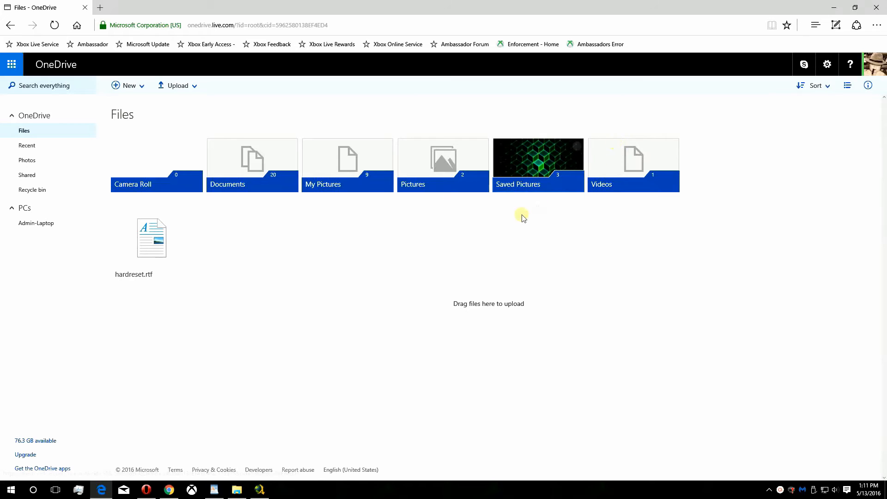
mouse_move(453, 221)
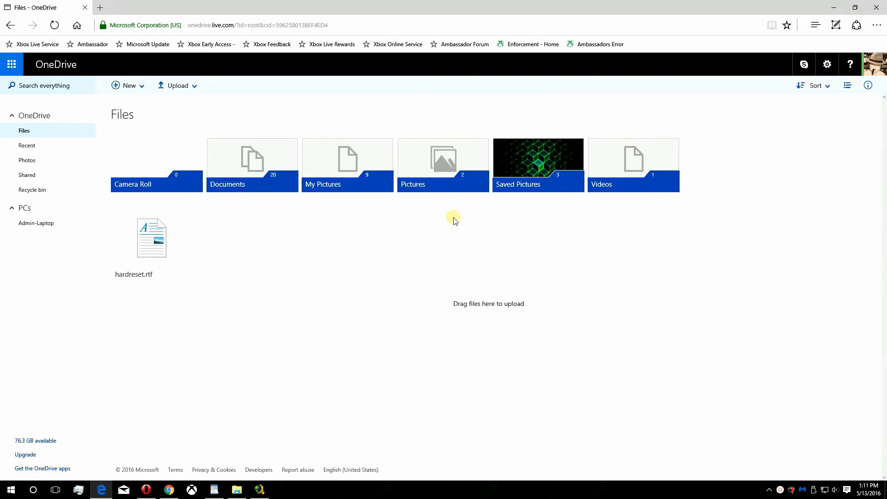
mouse_move(619, 172)
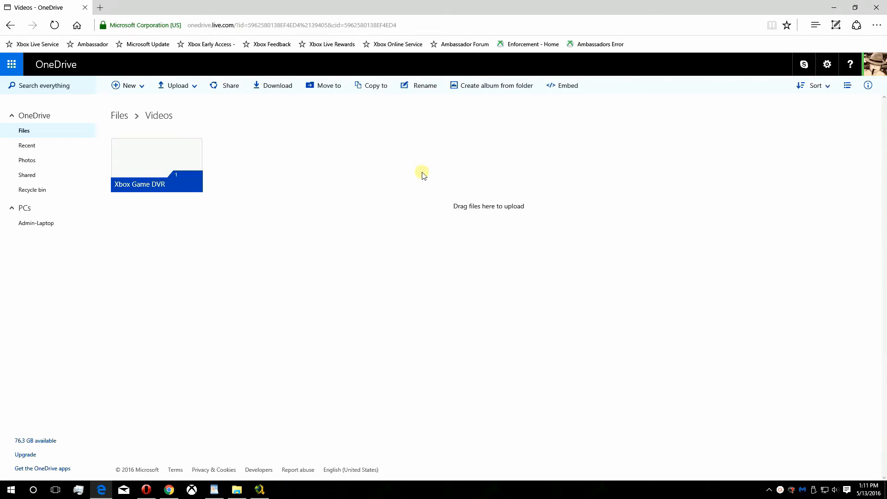
Step: Download the golf video from the Xbox Game DVR folder to the PC
double_click(157, 165)
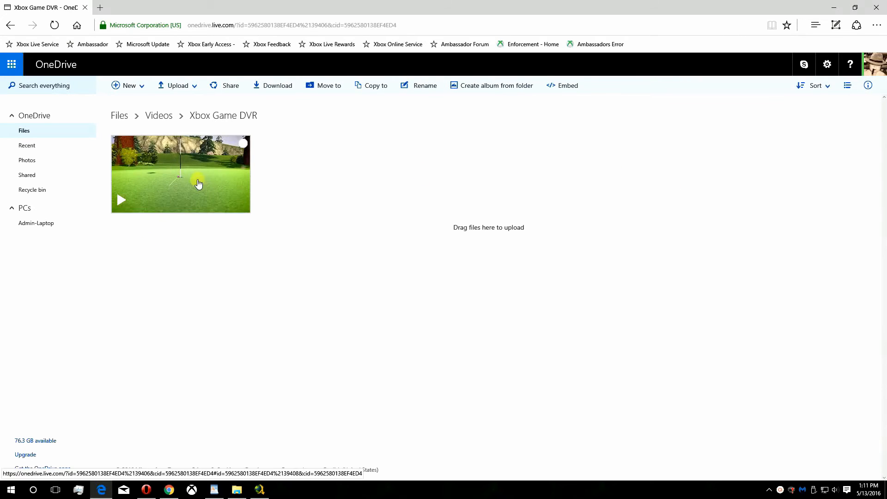
left_click(244, 143)
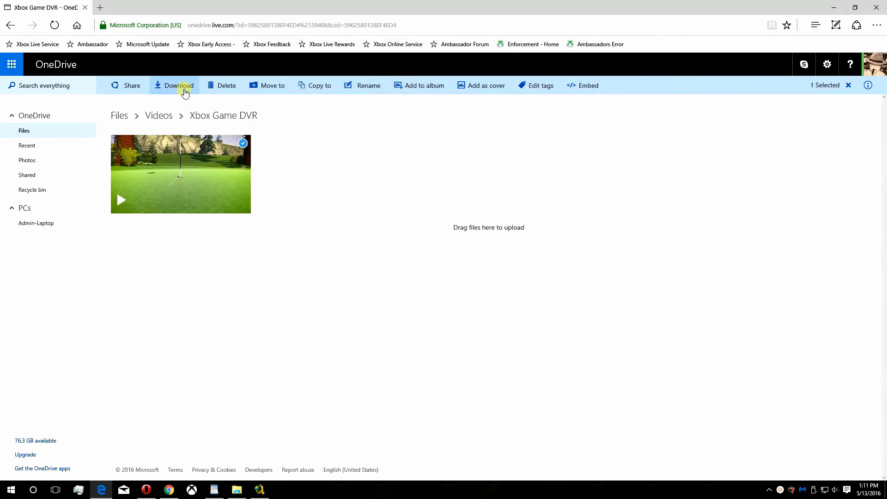
left_click(180, 86)
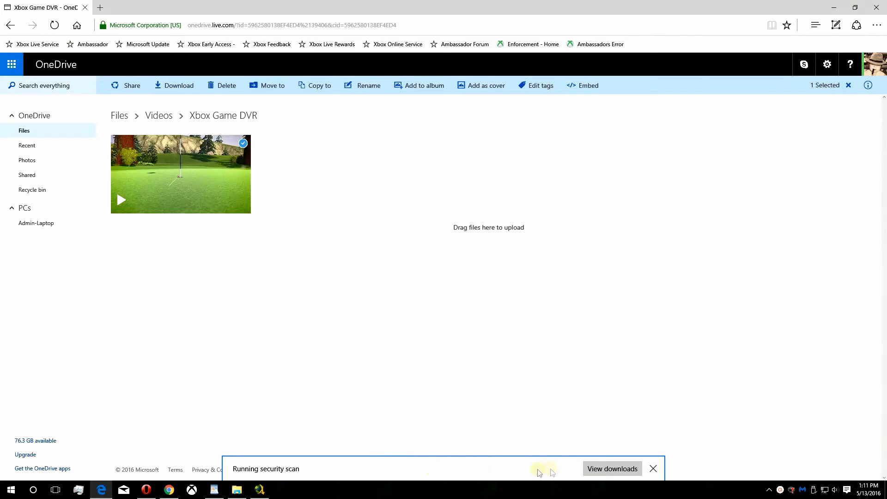
mouse_move(612, 469)
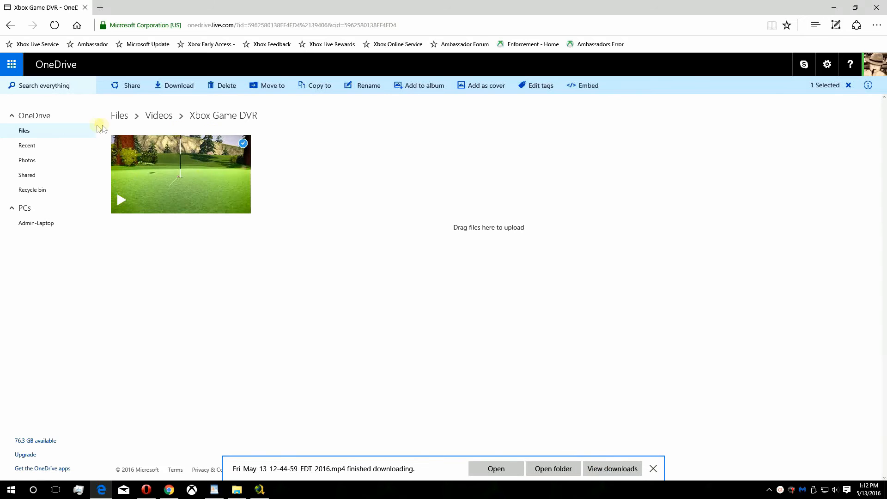
mouse_move(24, 130)
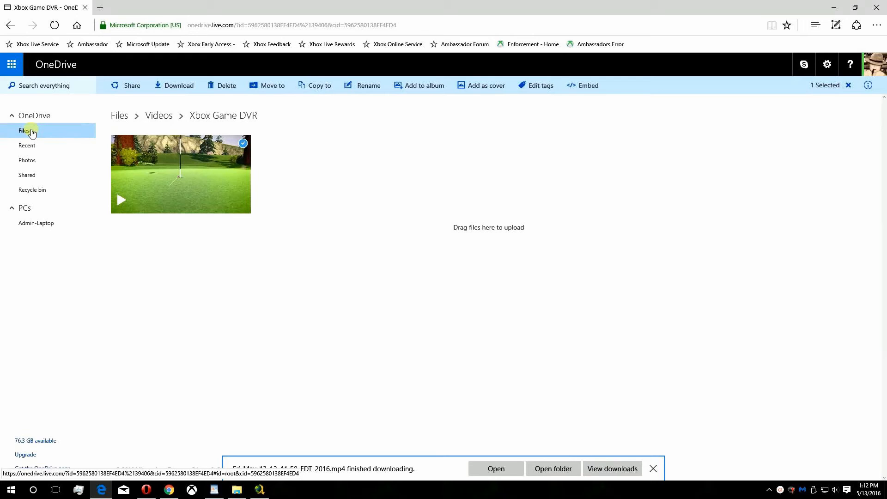
Step: Back at the top-level files, select the snowy screenshot in the Xbox Screenshots folder for download
left_click(24, 130)
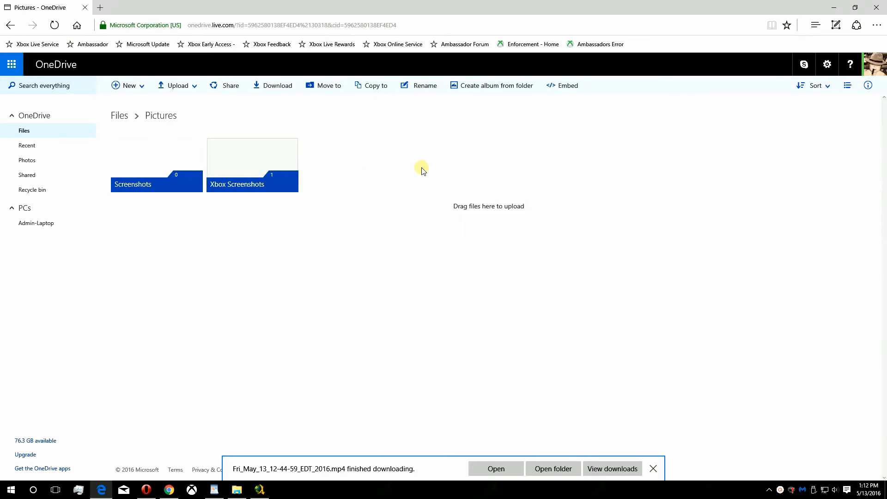
double_click(252, 155)
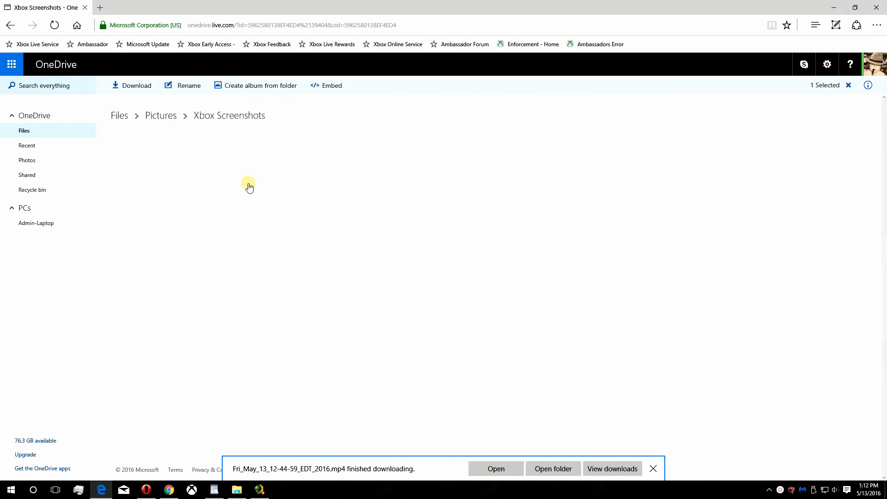
left_click(180, 173)
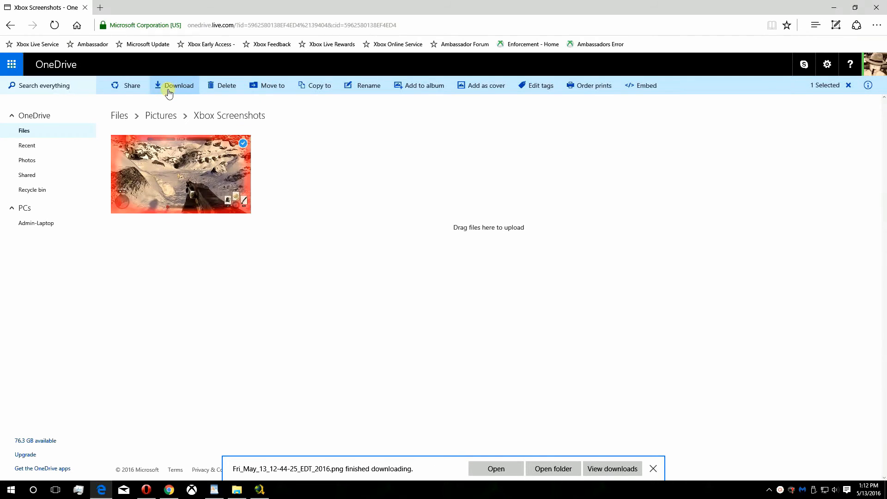
mouse_move(441, 472)
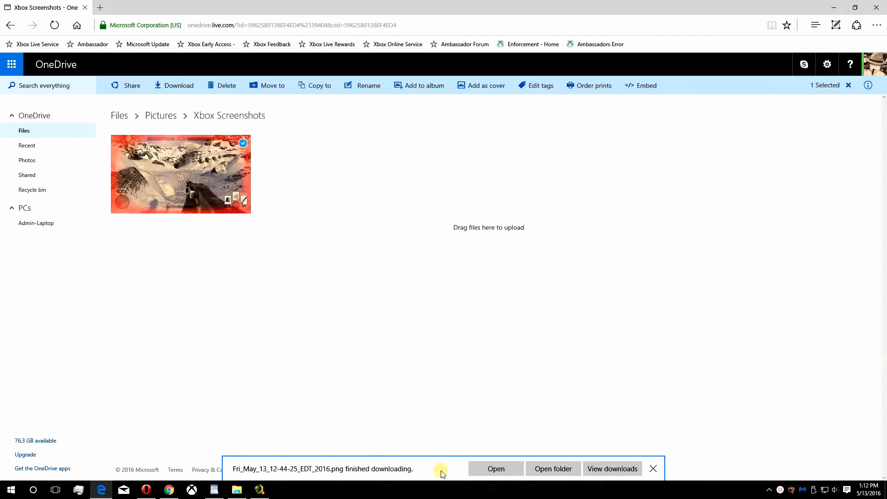
Step: Show the downloads in their folder and view the snowy .png screenshot
left_click(553, 468)
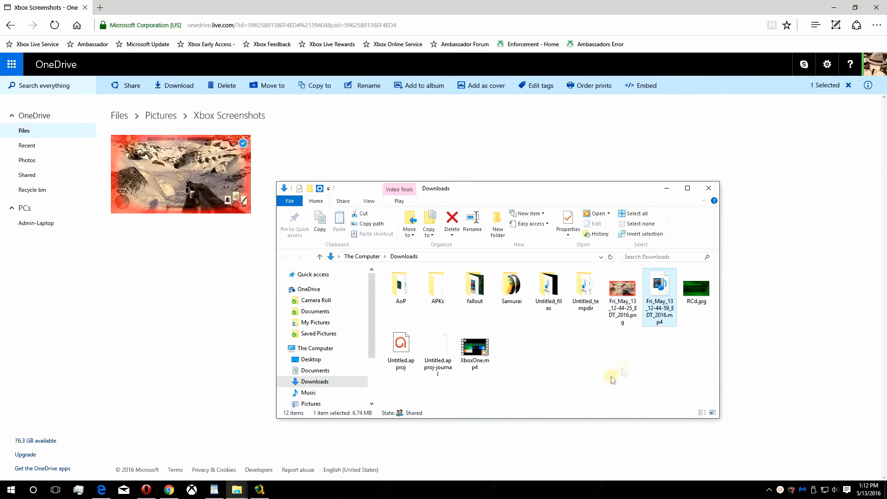
left_click(622, 291)
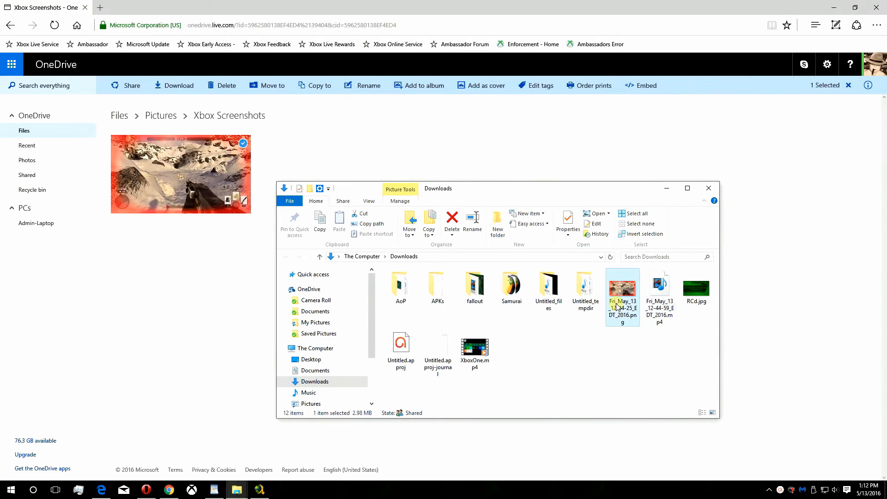
double_click(622, 290)
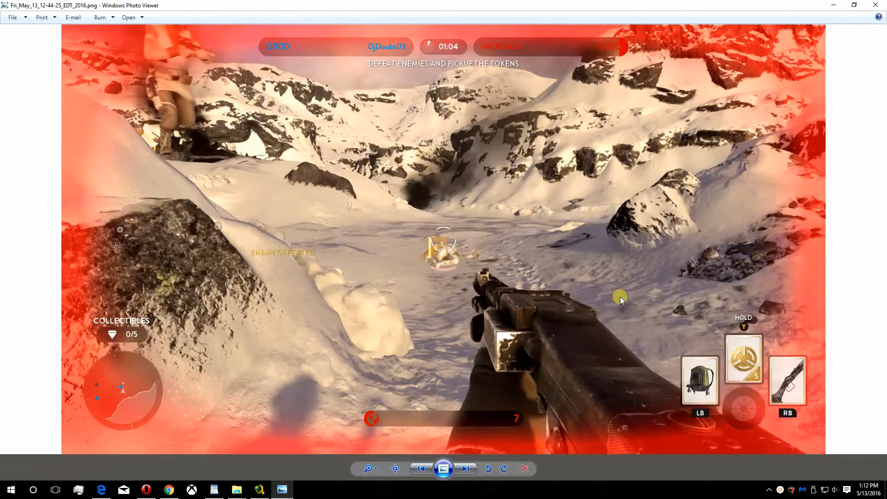
mouse_move(19, 14)
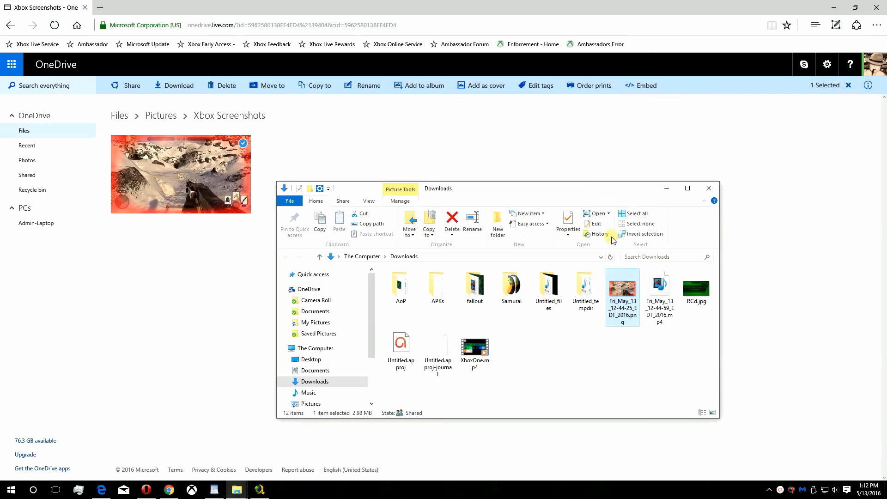
Step: Play the downloaded golf .mp4 clip from the Downloads folder
right_click(659, 290)
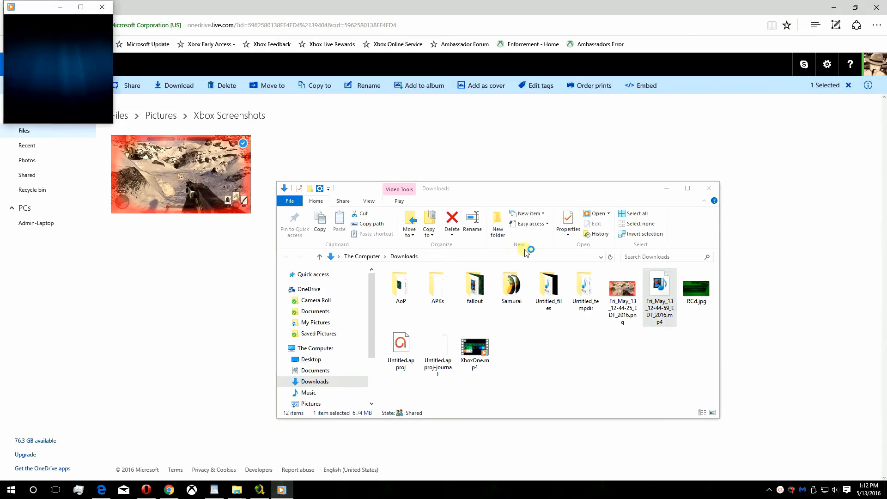
double_click(659, 283)
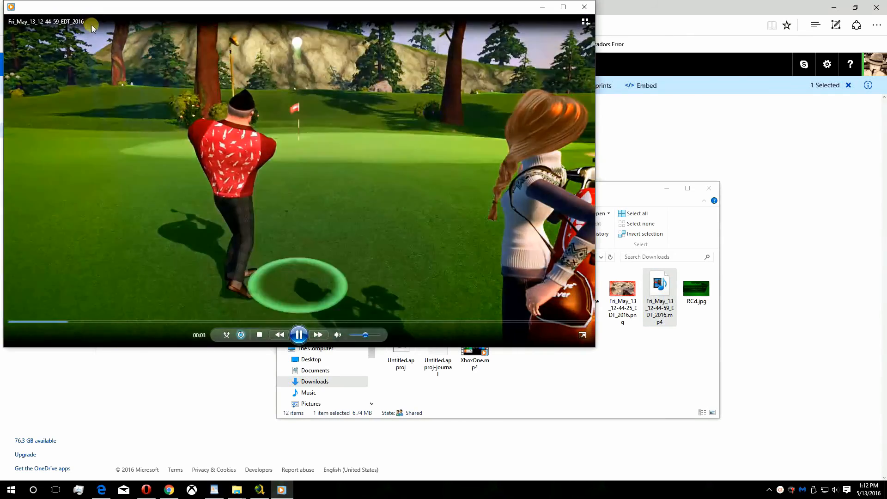